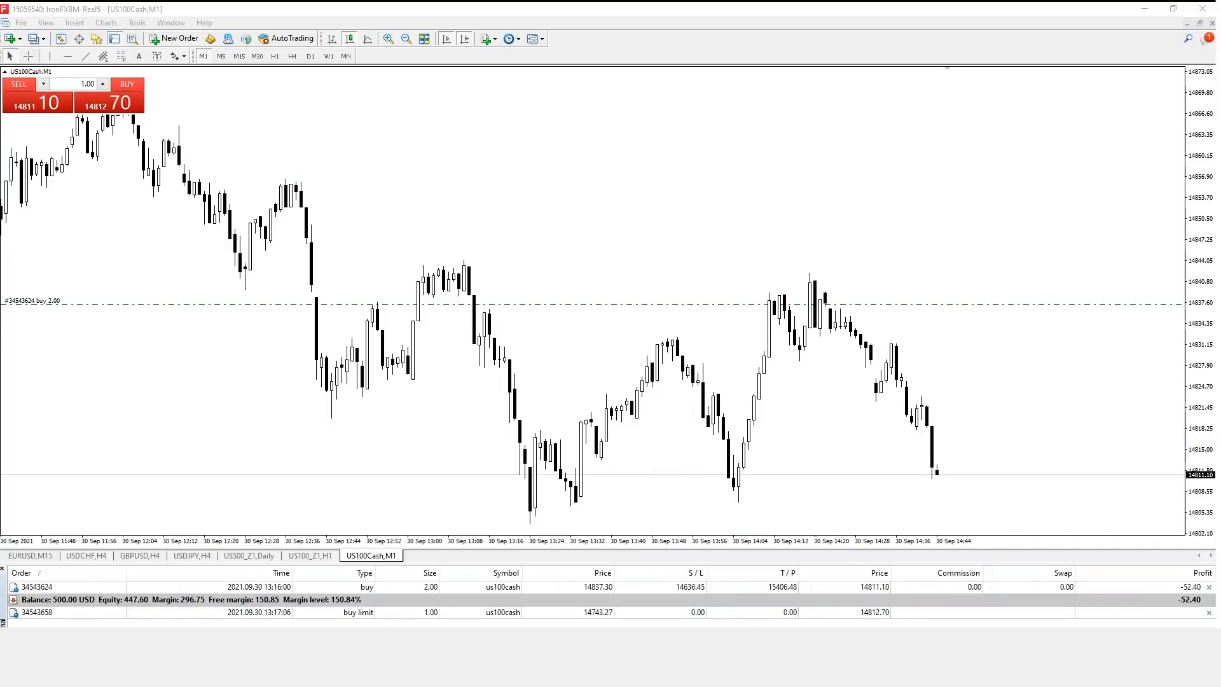
mouse_move(917, 373)
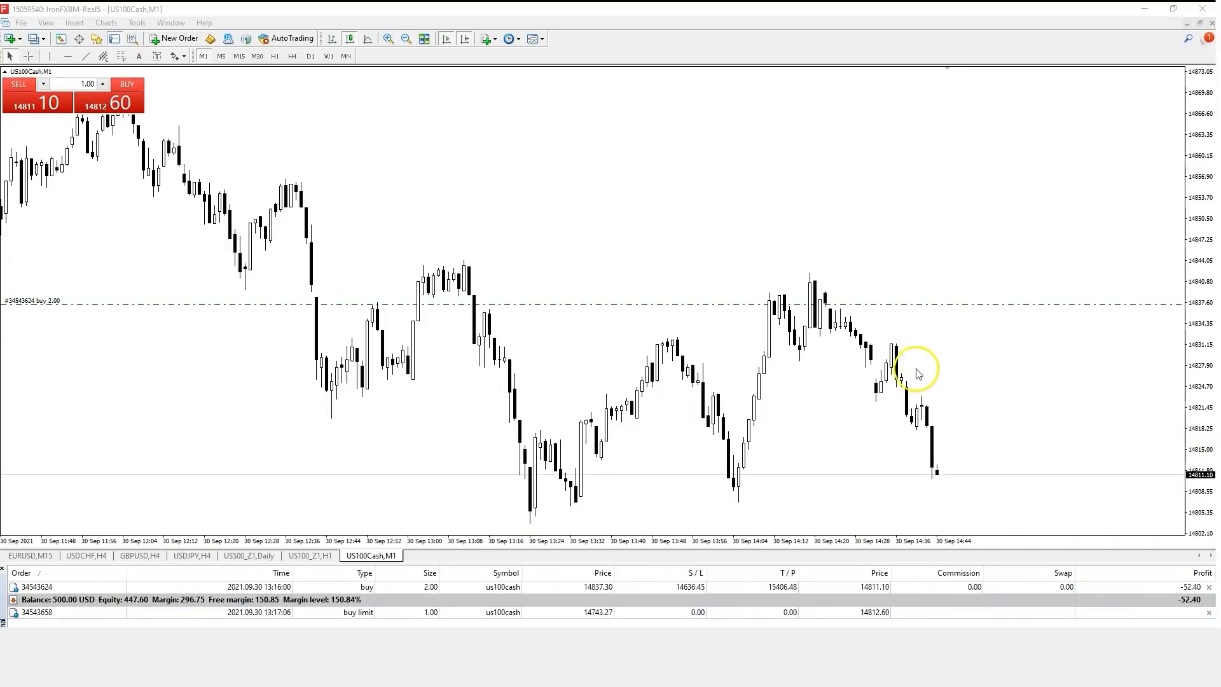
mouse_move(457, 379)
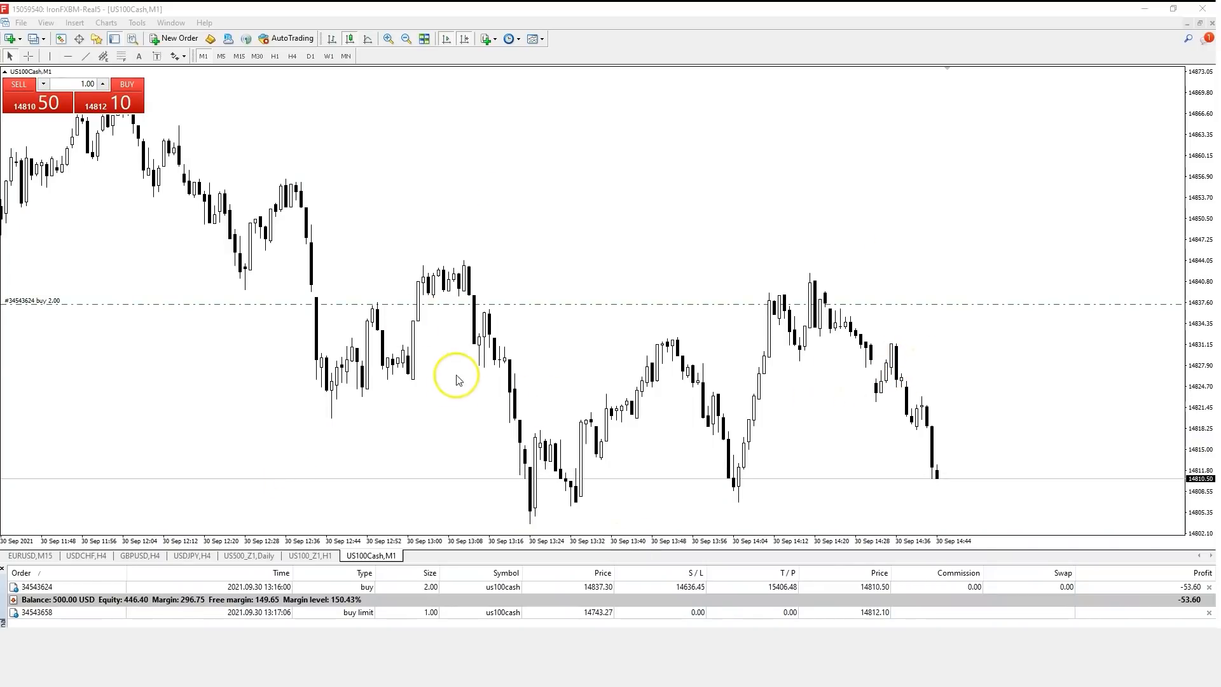
mouse_move(565, 540)
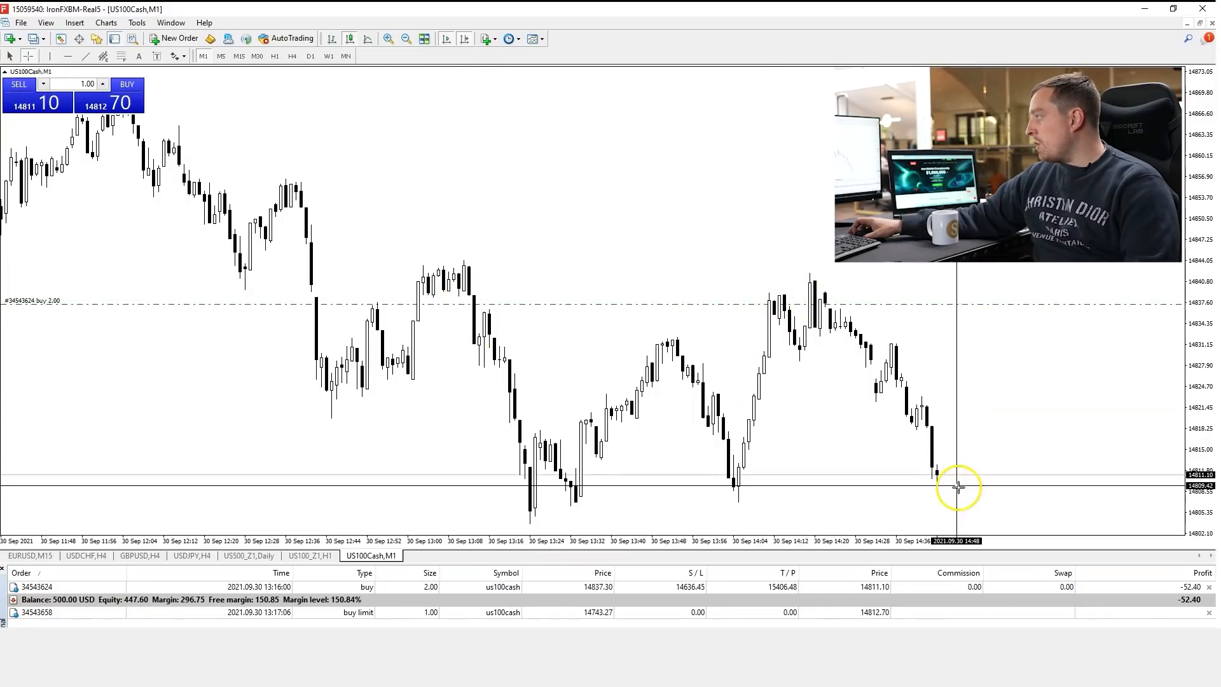
- Review the US100Cash buy position on the daily chart, then on the hourly chart
click(311, 54)
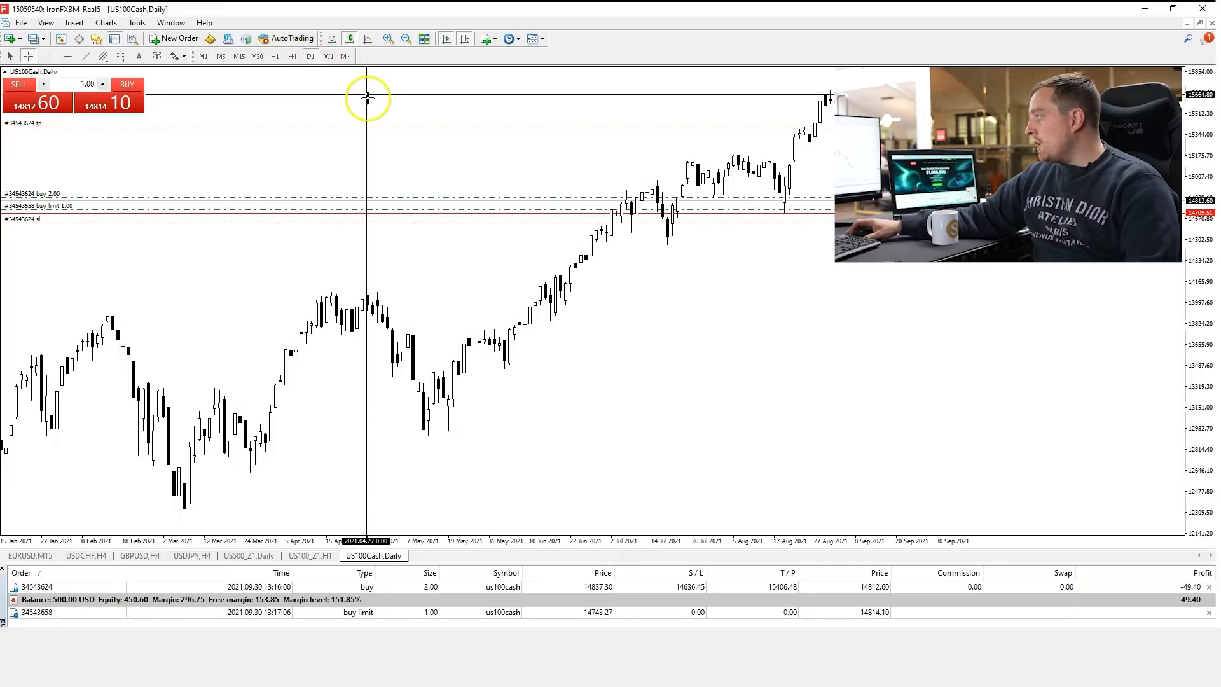
click(275, 55)
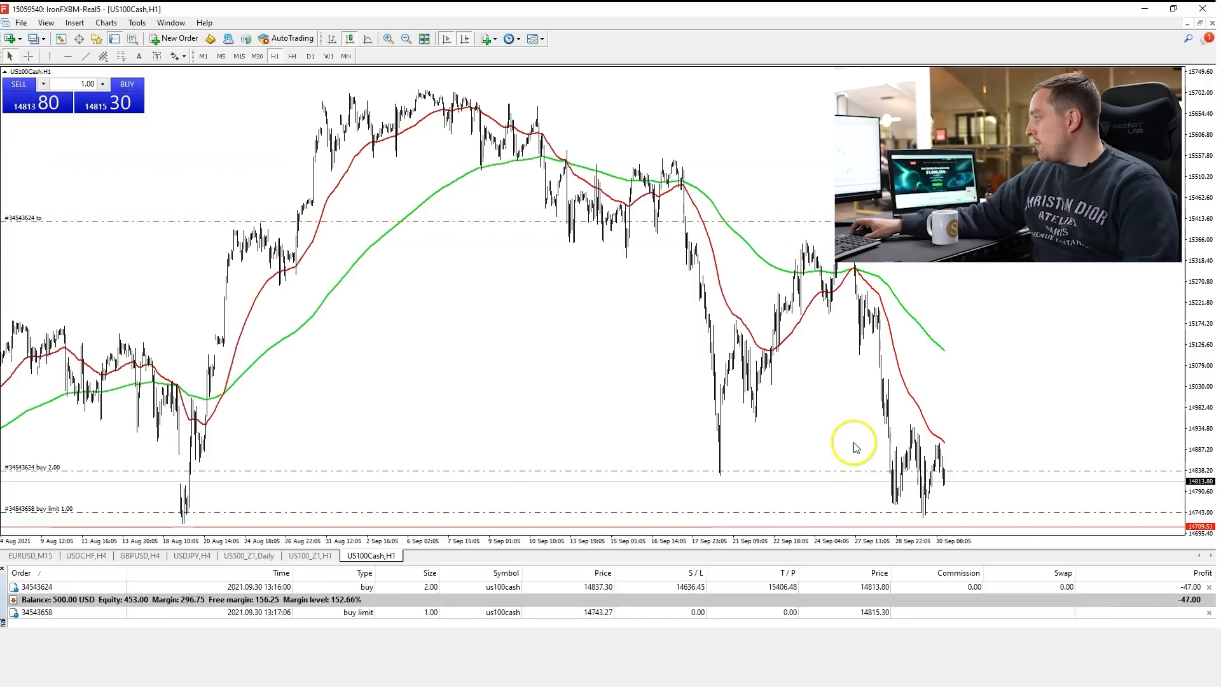
mouse_move(899, 498)
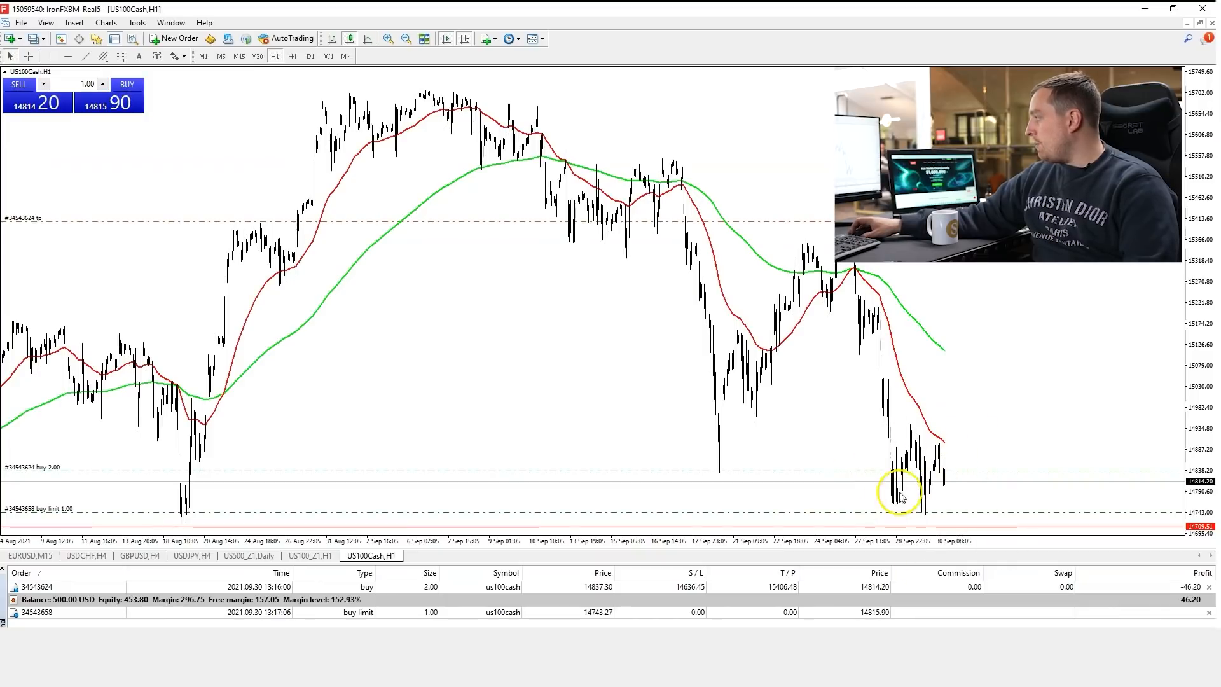
mouse_move(446, 561)
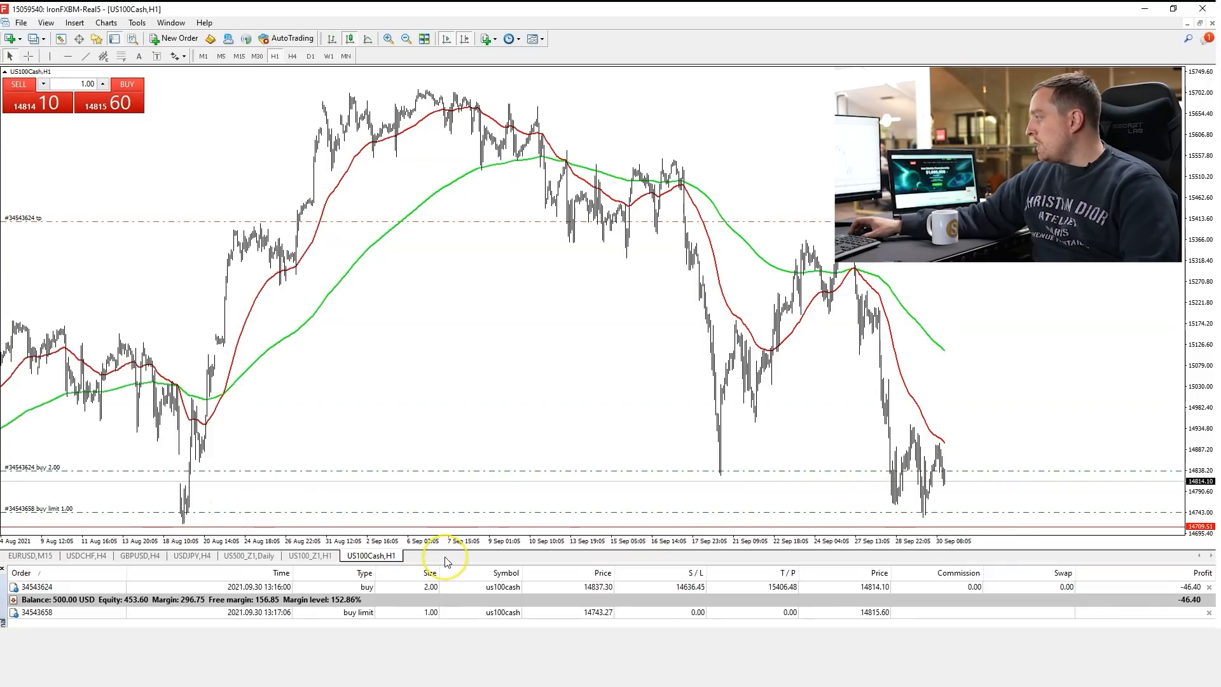